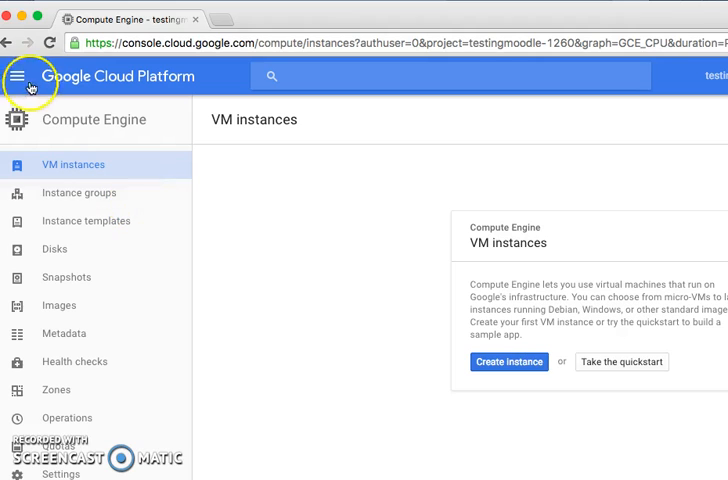
# Step: Go to Cloud Launcher and show the operating system solutions category
pyautogui.click(20, 76)
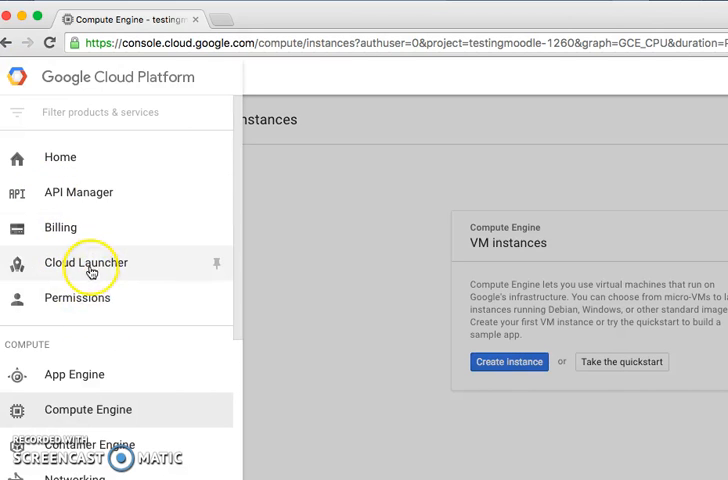
pyautogui.click(88, 262)
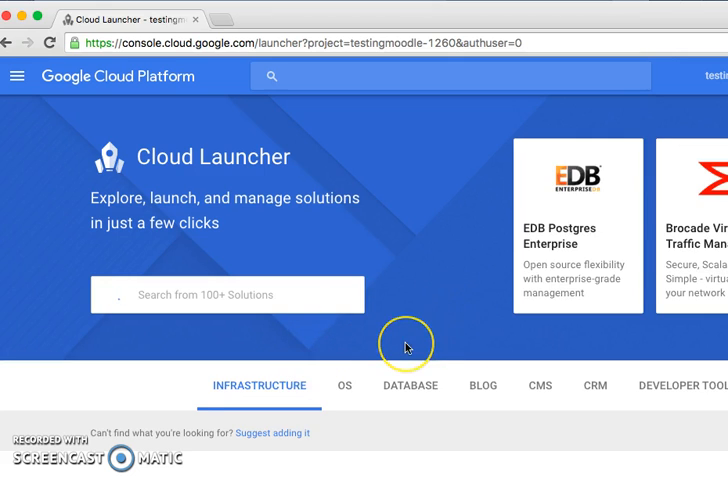
pyautogui.click(260, 384)
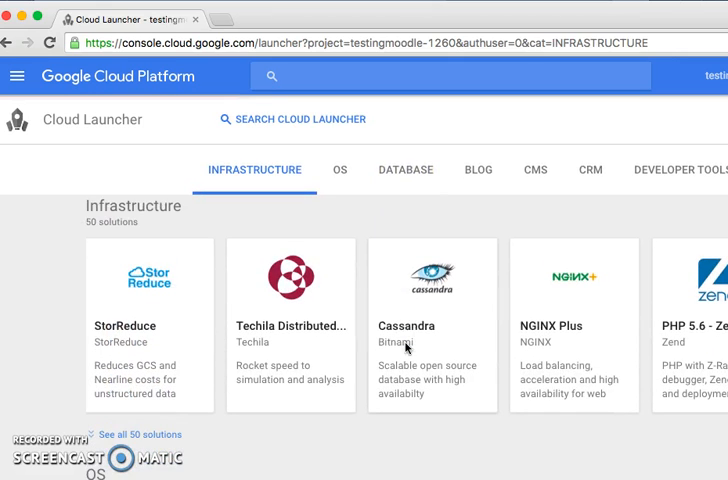
pyautogui.click(340, 168)
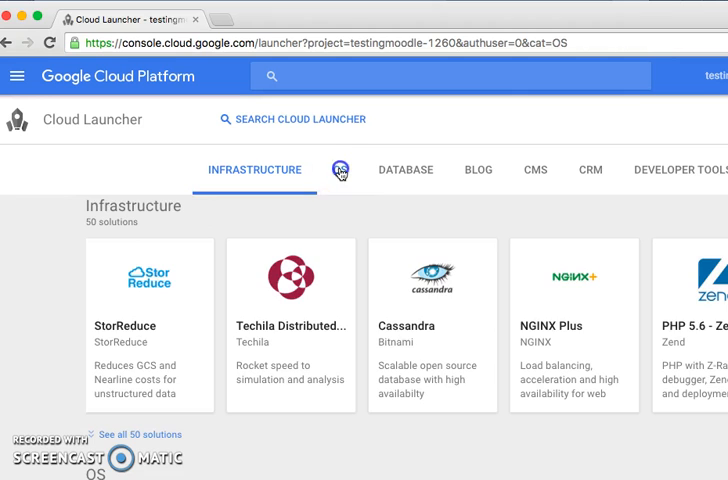
# Step: Browse the OS images (Ubuntu, Windows Server, CentOS) down to CentOS 6, then return to the main menu
pyautogui.click(340, 168)
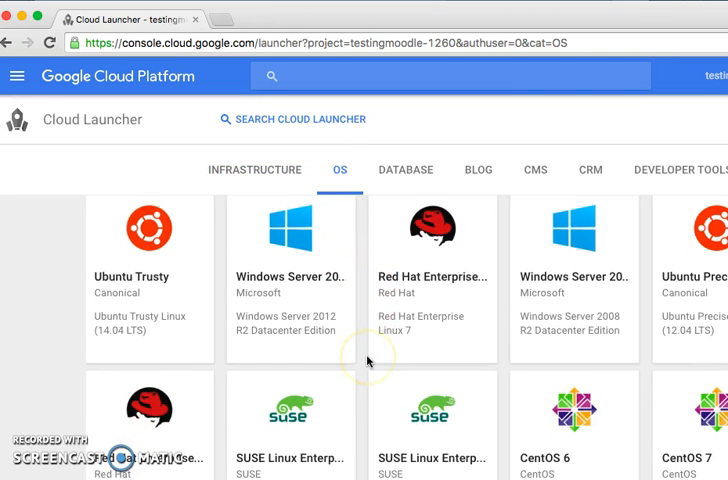
pyautogui.scroll(-3)
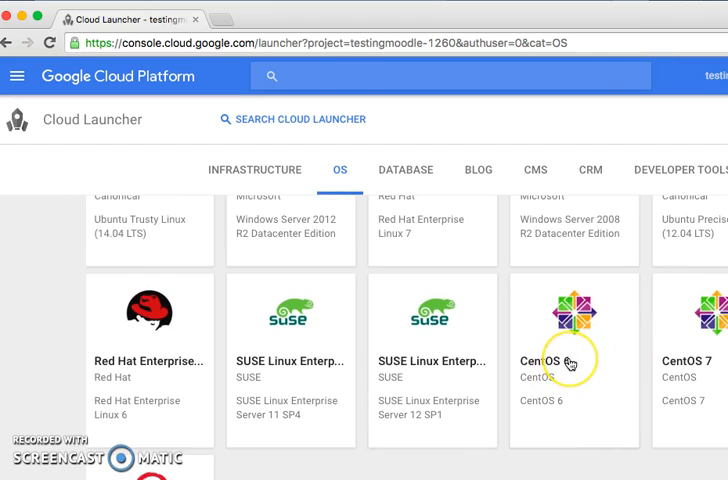
pyautogui.scroll(3)
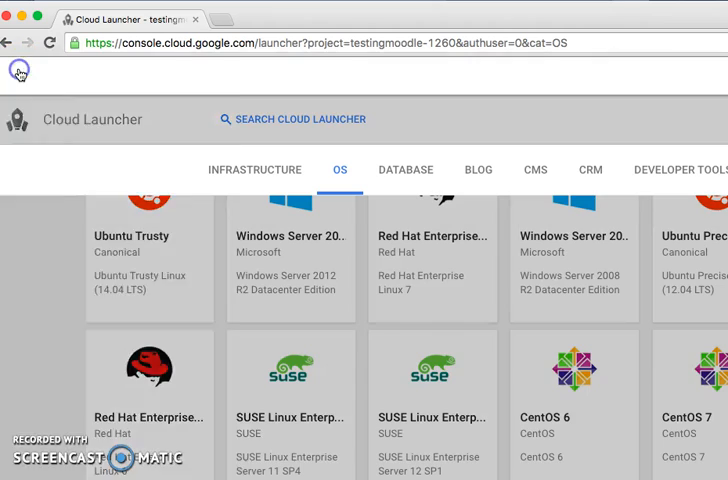
pyautogui.click(18, 72)
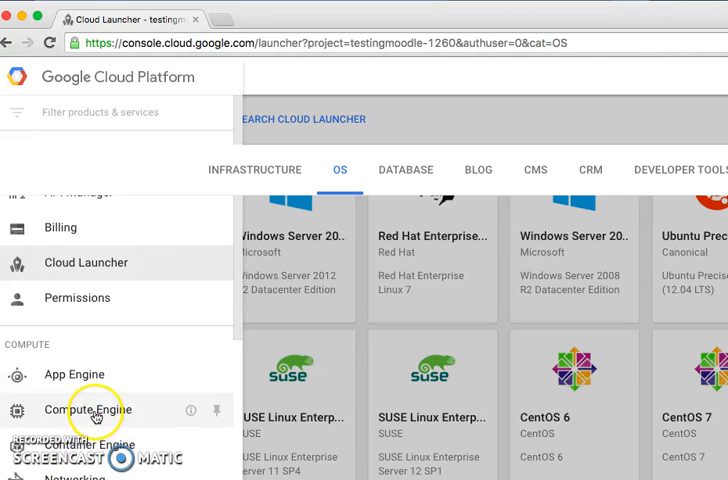
# Step: Start a new Compute Engine VM instance and name it centos67tesing
pyautogui.click(88, 410)
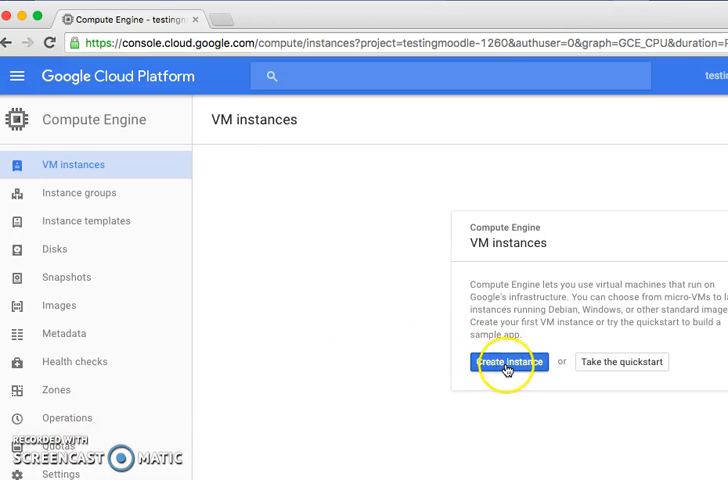
pyautogui.click(508, 362)
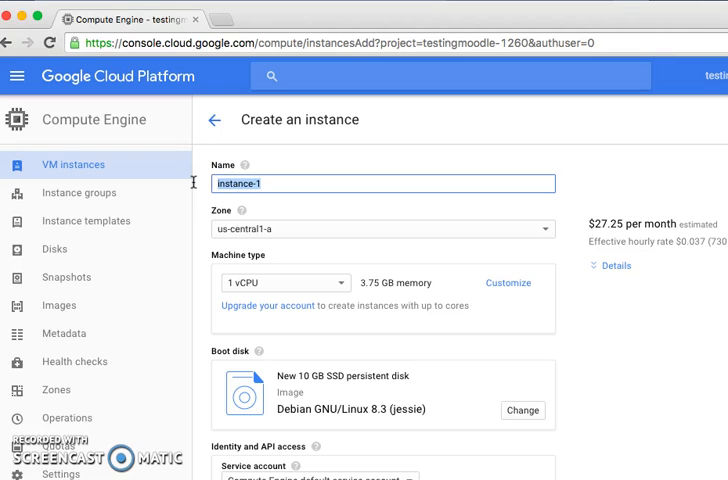
pyautogui.write('centos')
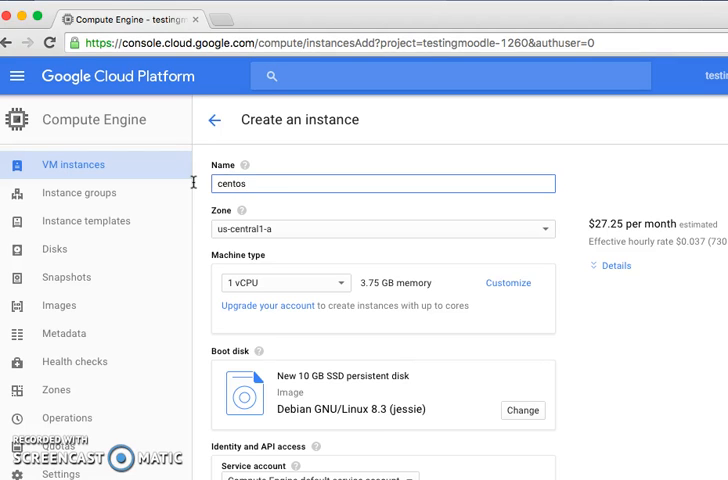
pyautogui.write('67tesing')
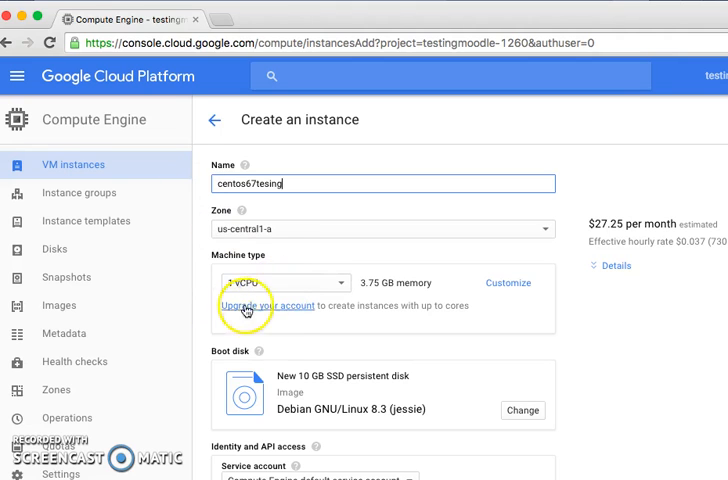
pyautogui.moveTo(544, 228)
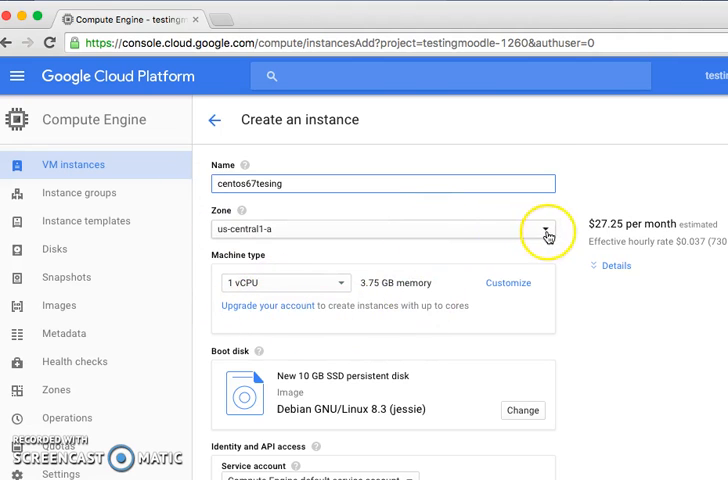
pyautogui.click(544, 228)
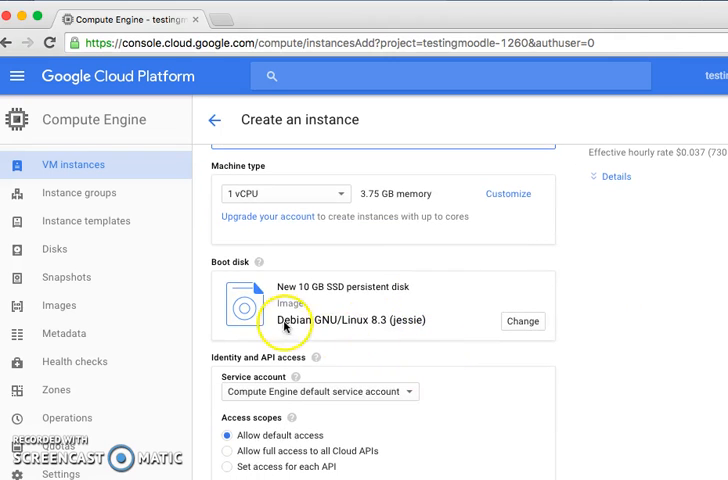
# Step: Change the boot disk image and choose CentOS 6.7 from the image list
pyautogui.click(522, 320)
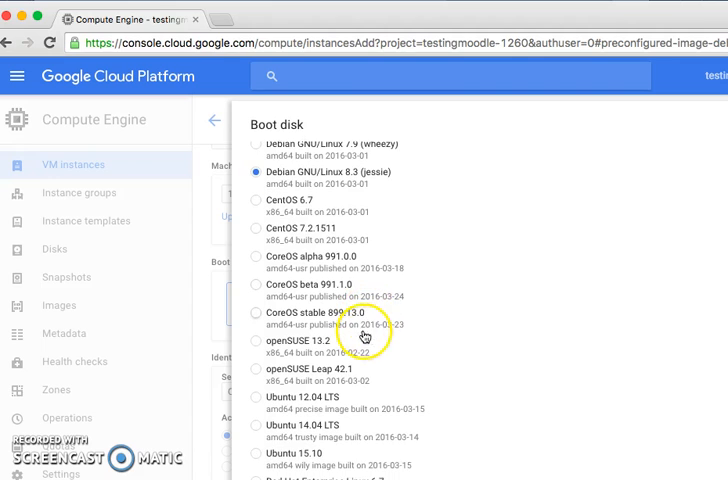
pyautogui.click(256, 194)
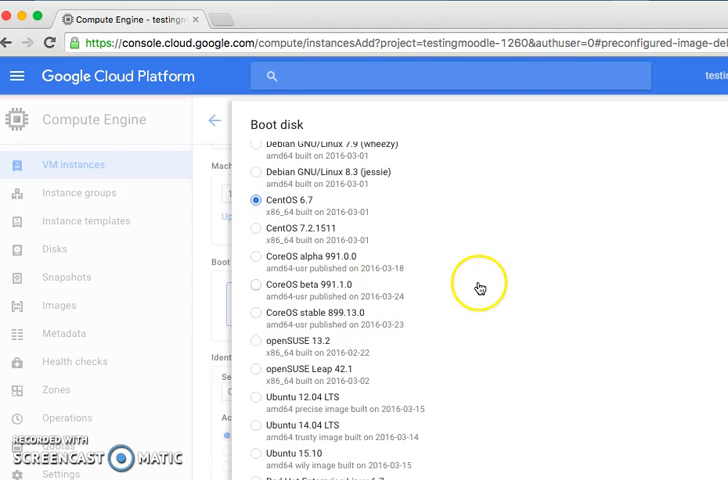
pyautogui.scroll(-3)
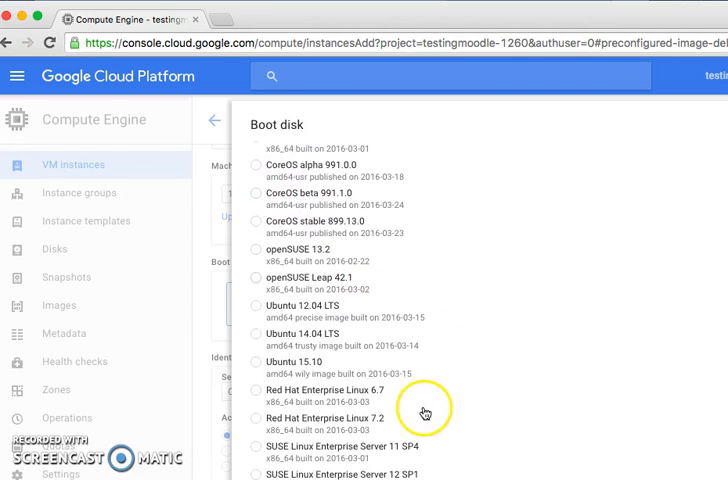
pyautogui.scroll(-3)
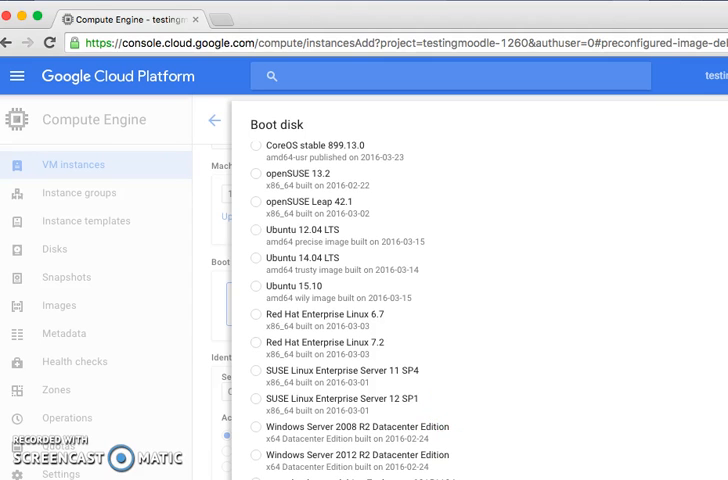
pyautogui.moveTo(600, 8)
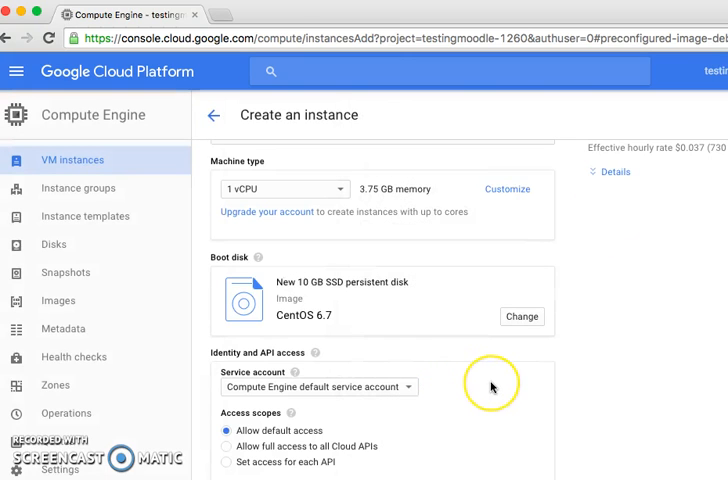
# Step: Tick Allow HTTP traffic and Allow HTTPS traffic in the Firewall section
pyautogui.scroll(-3)
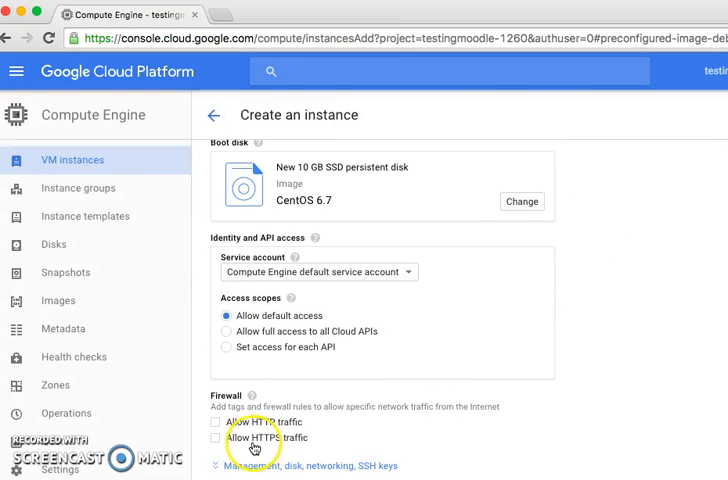
pyautogui.click(216, 436)
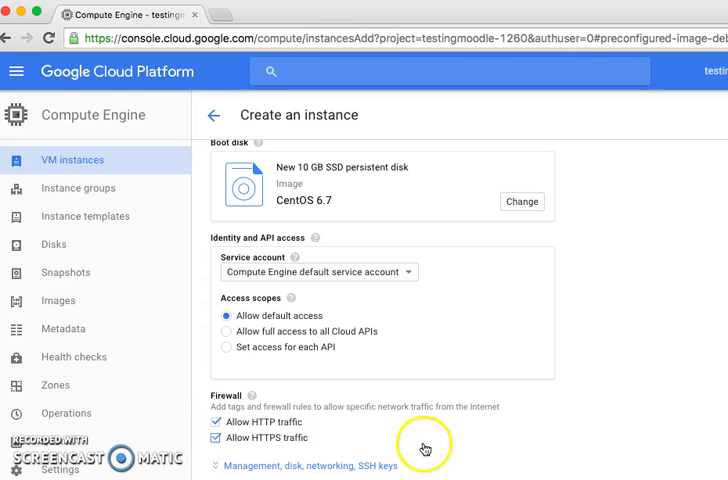
pyautogui.moveTo(388, 428)
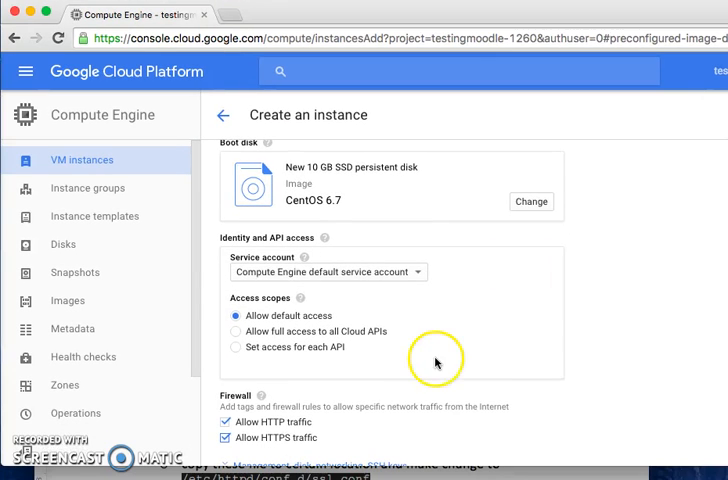
pyautogui.scroll(-3)
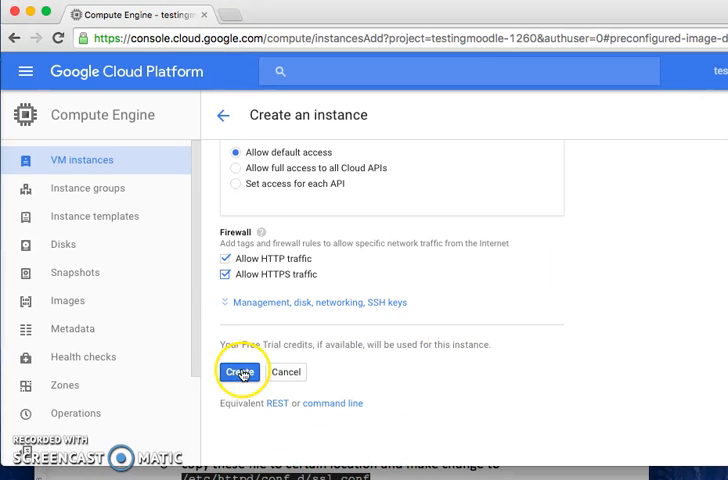
# Step: Create the configured centos67tesing instance so it appears in the VM instances list
pyautogui.click(240, 372)
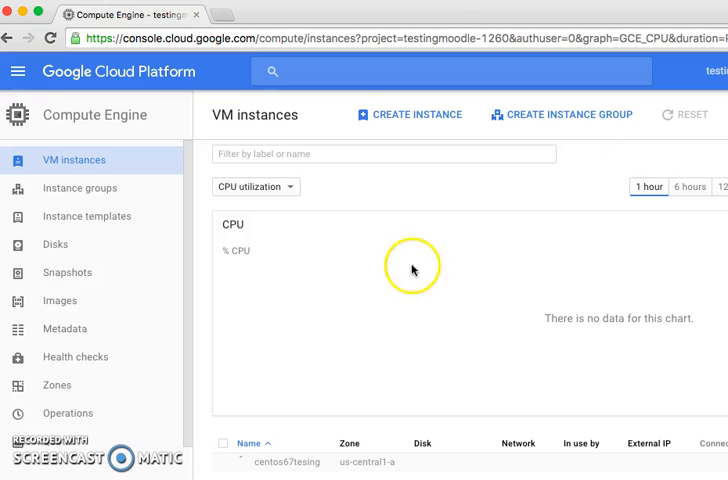
pyautogui.moveTo(300, 446)
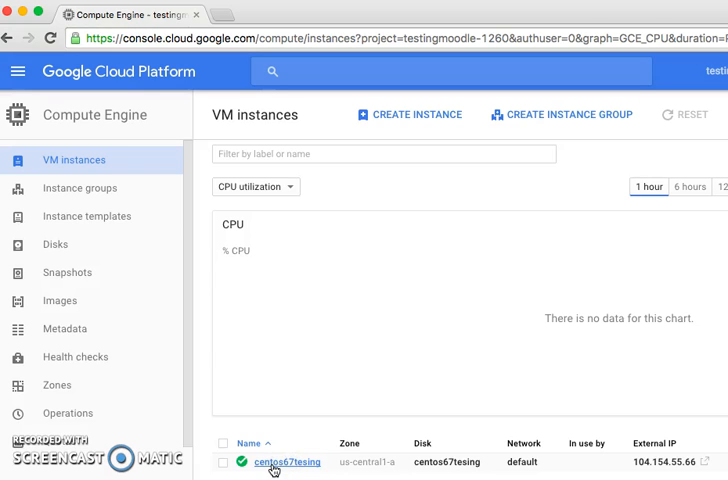
# Step: From the centos67tesing details, choose SSH 'Open in browser window'
pyautogui.click(288, 460)
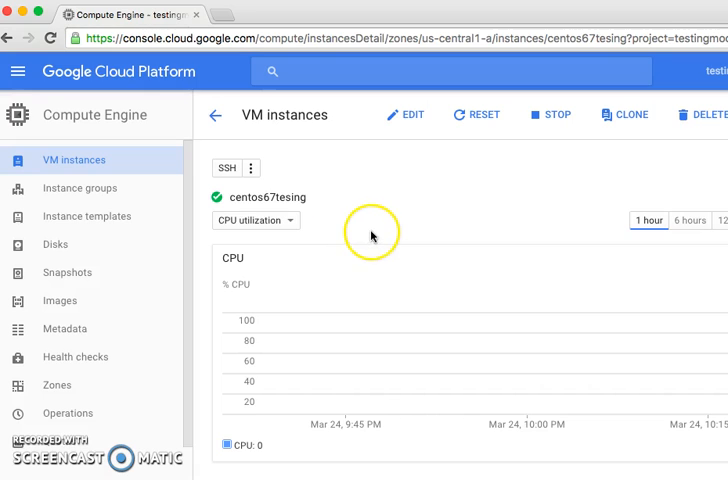
pyautogui.scroll(-3)
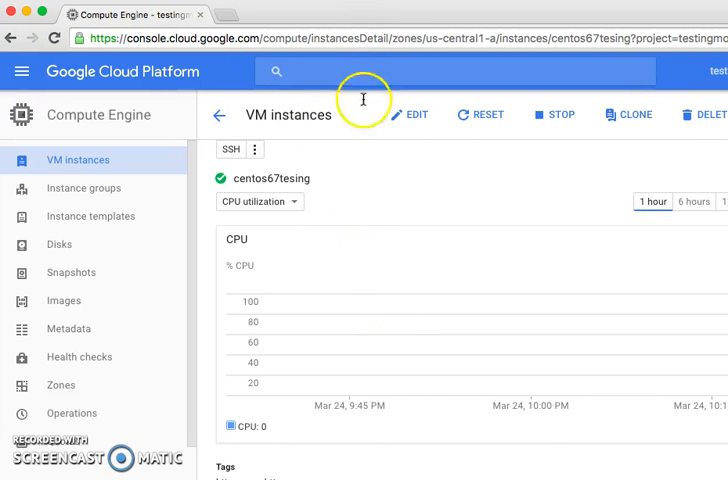
pyautogui.click(254, 150)
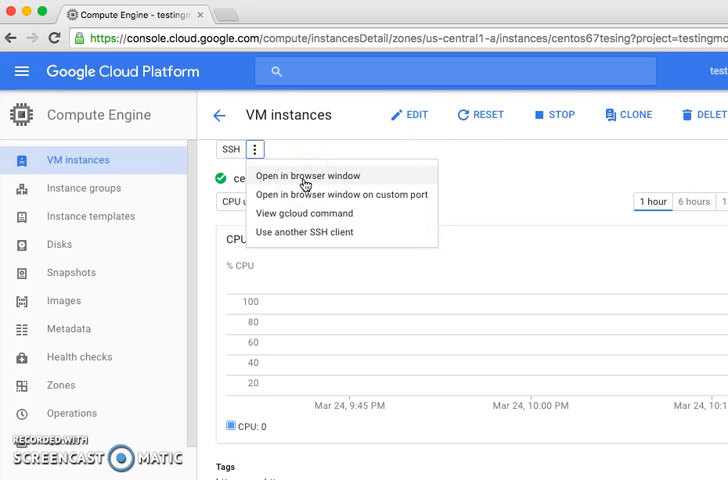
pyautogui.click(324, 176)
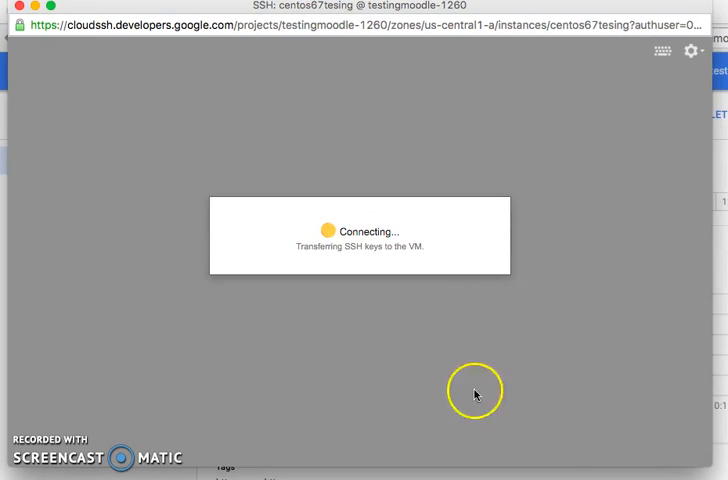
pyautogui.moveTo(268, 408)
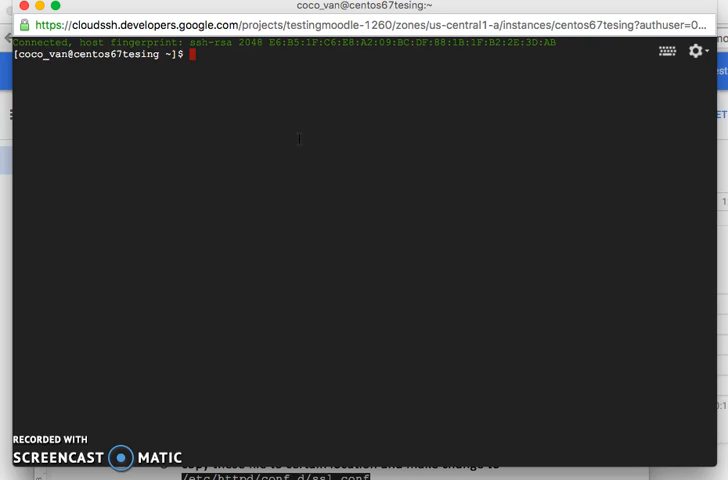
# Step: Focus the connected browser SSH terminal at the coco_van@centos67tesing prompt
pyautogui.click(300, 148)
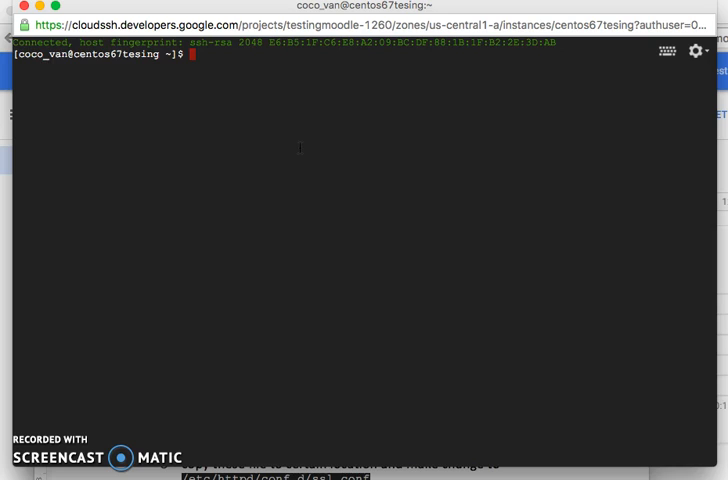
# Step: Run sudo passwd root and enter and confirm a new root password
pyautogui.write('sudo')
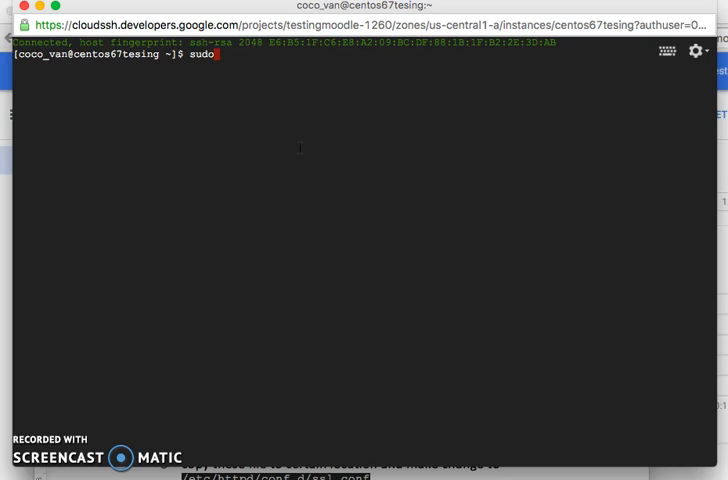
pyautogui.write('pass')
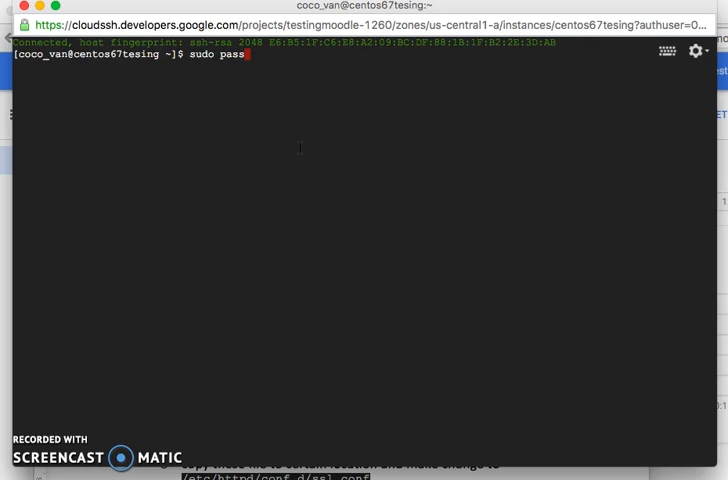
pyautogui.press('Return')
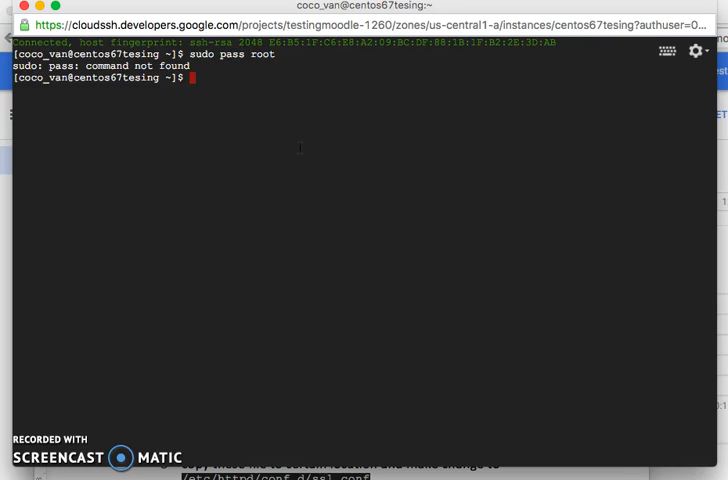
pyautogui.write('sudo pass root')
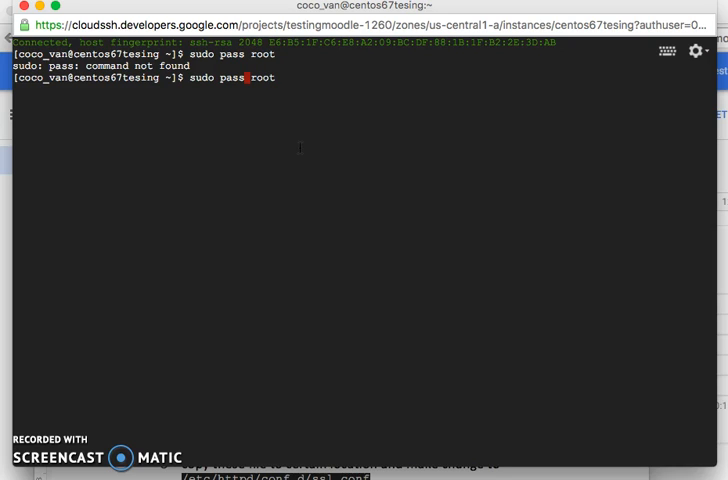
pyautogui.press('Return')
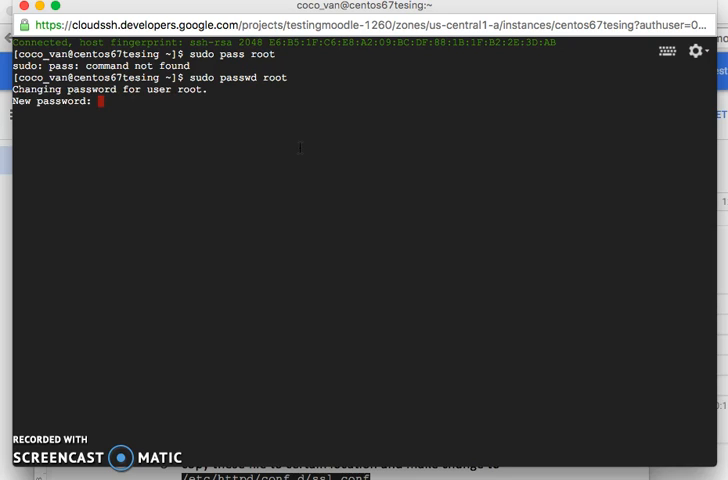
pyautogui.press('Return')
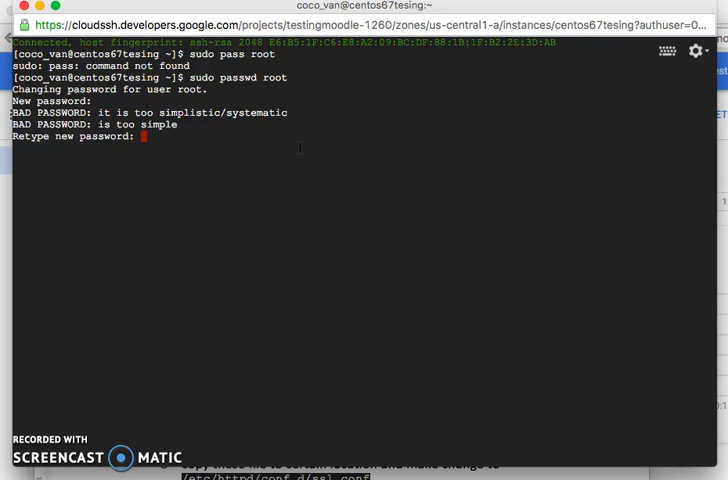
pyautogui.press('Return')
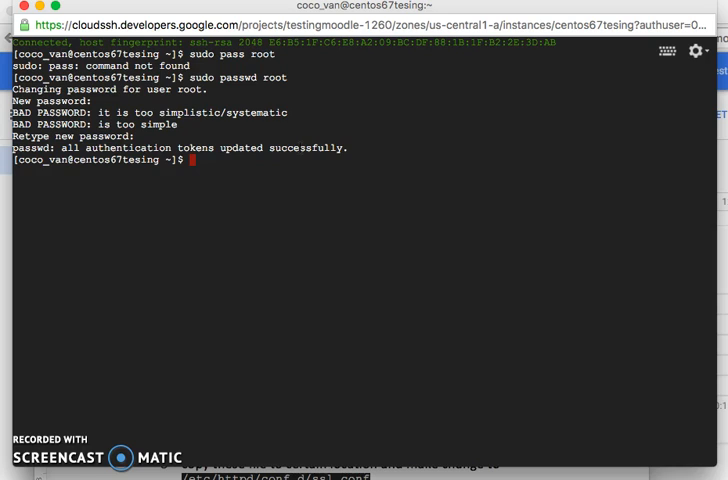
# Step: Switch to root with su using the new password and cd to root's home directory
pyautogui.write('su')
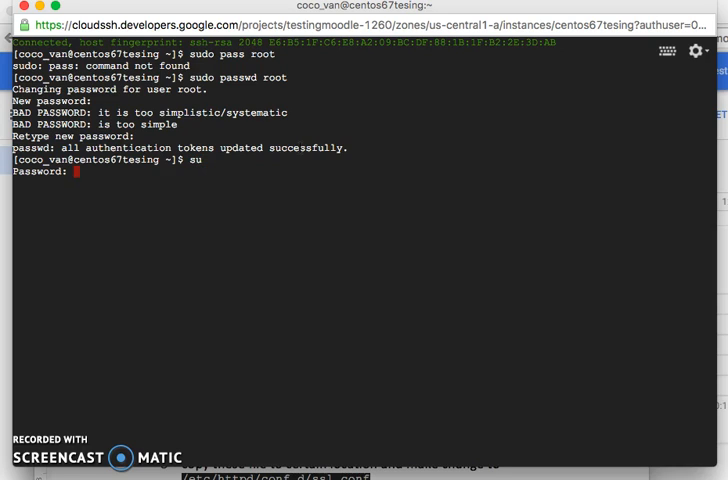
pyautogui.press('Return')
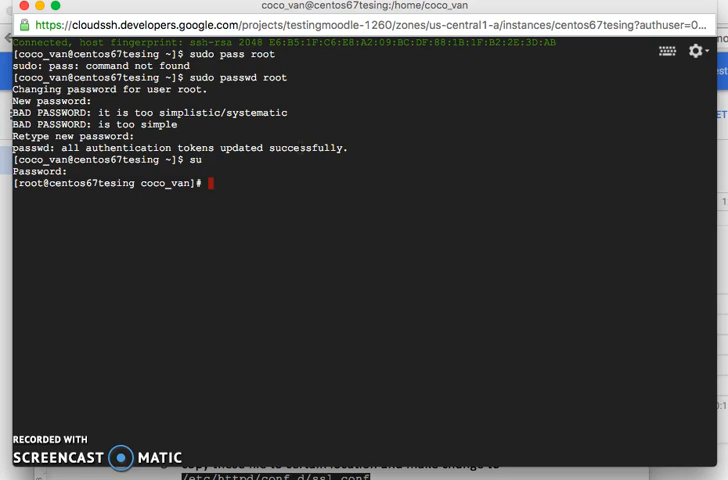
pyautogui.write('cd')
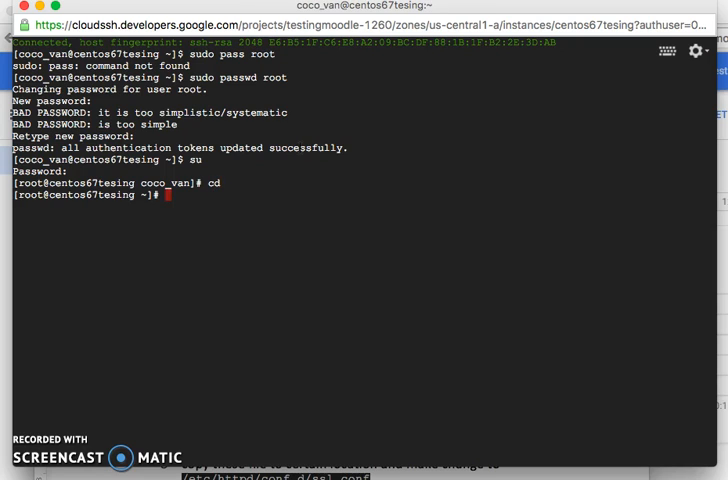